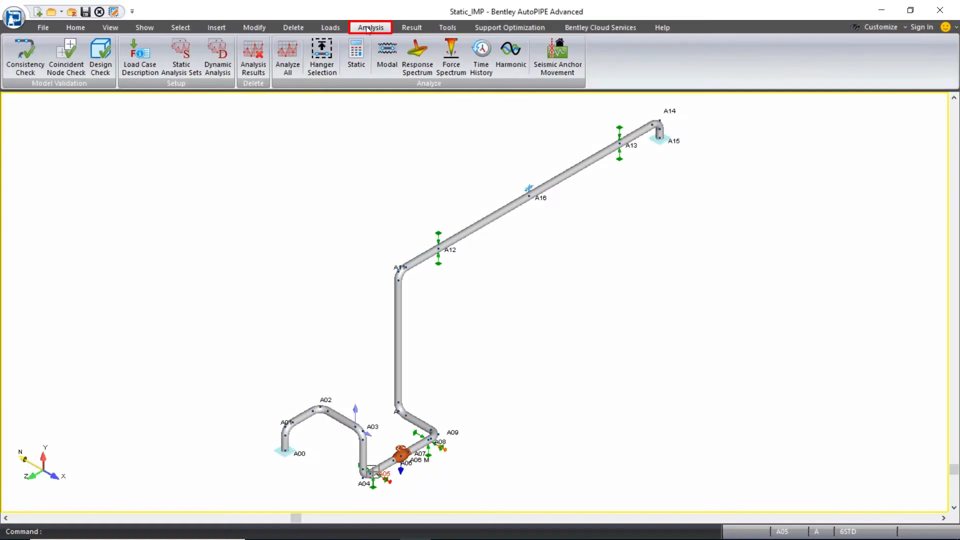
mouse_move(180, 55)
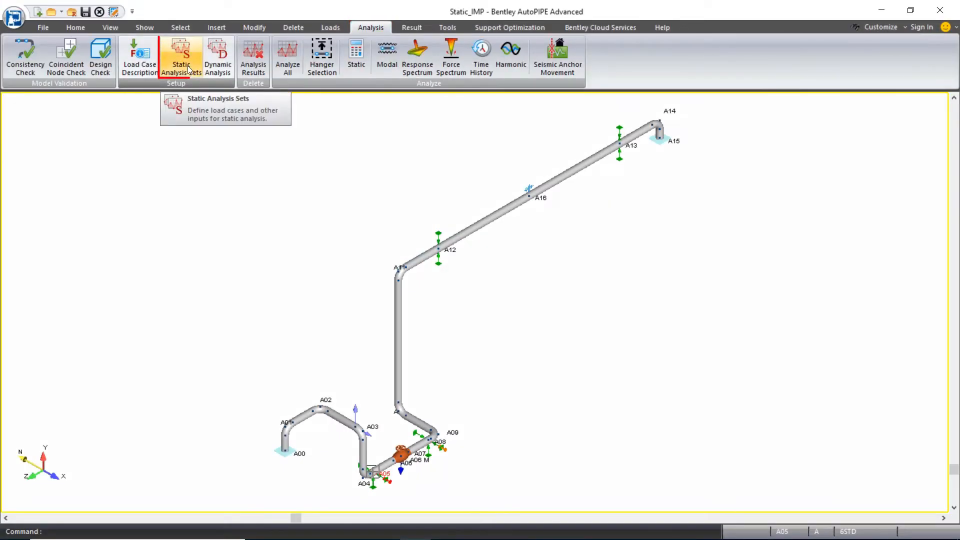
- From Static Analysis Sets, select analysis set 2 and duplicate it into a new set
left_click(180, 55)
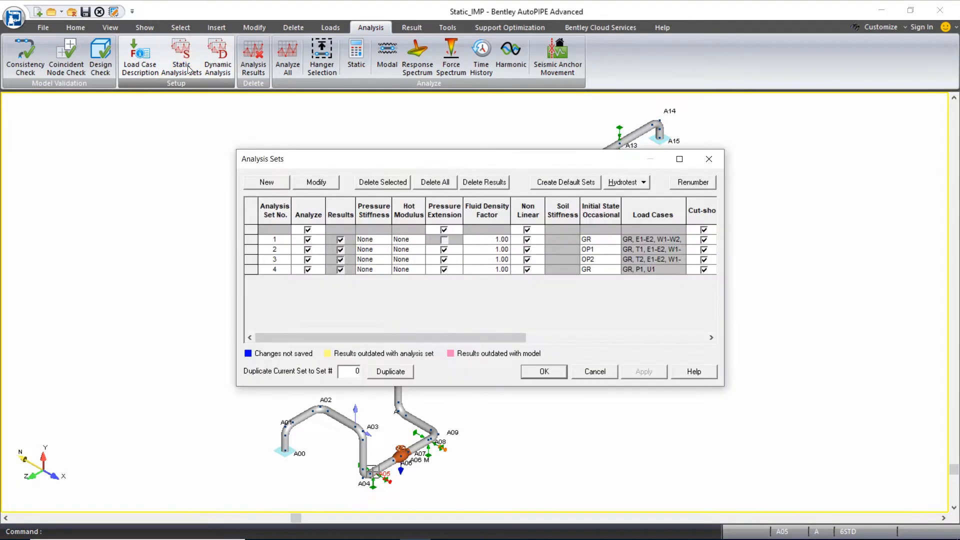
mouse_move(563, 380)
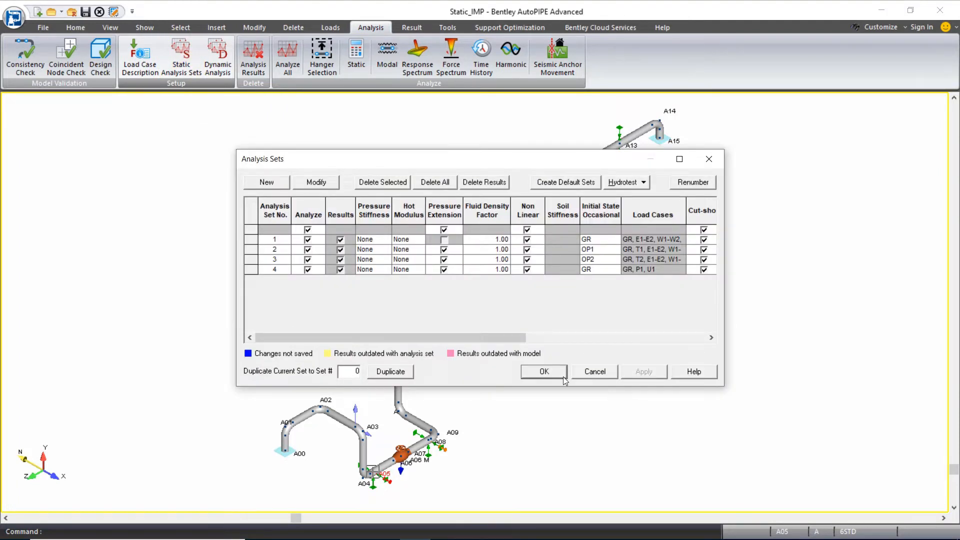
left_click(275, 249)
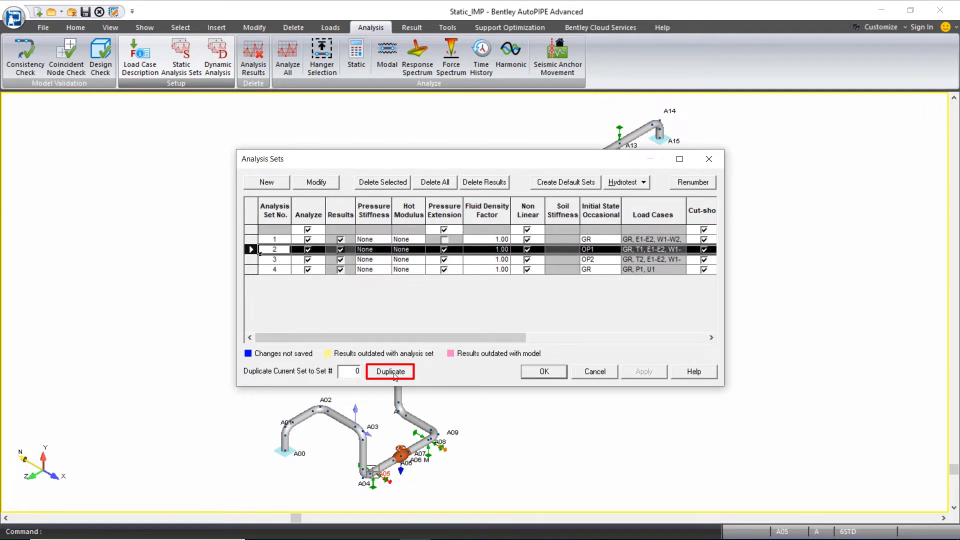
left_click(390, 372)
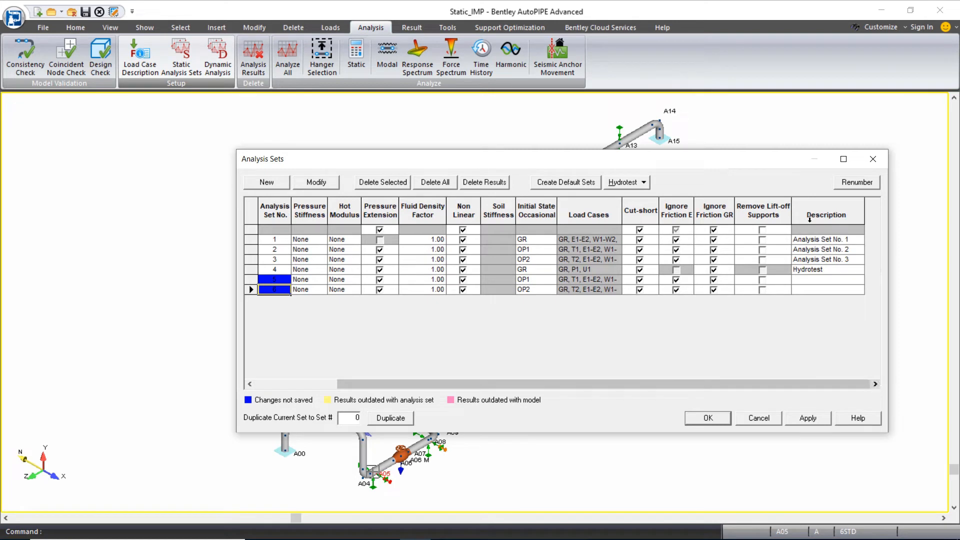
- Enable Remove Lift-off Supports on both duplicated analysis sets and confirm with OK
left_click(762, 210)
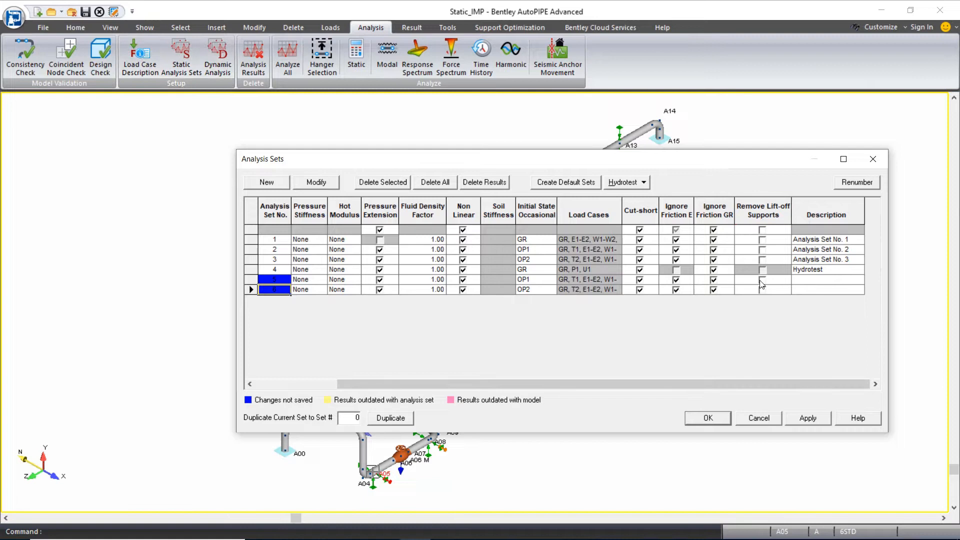
left_click(762, 280)
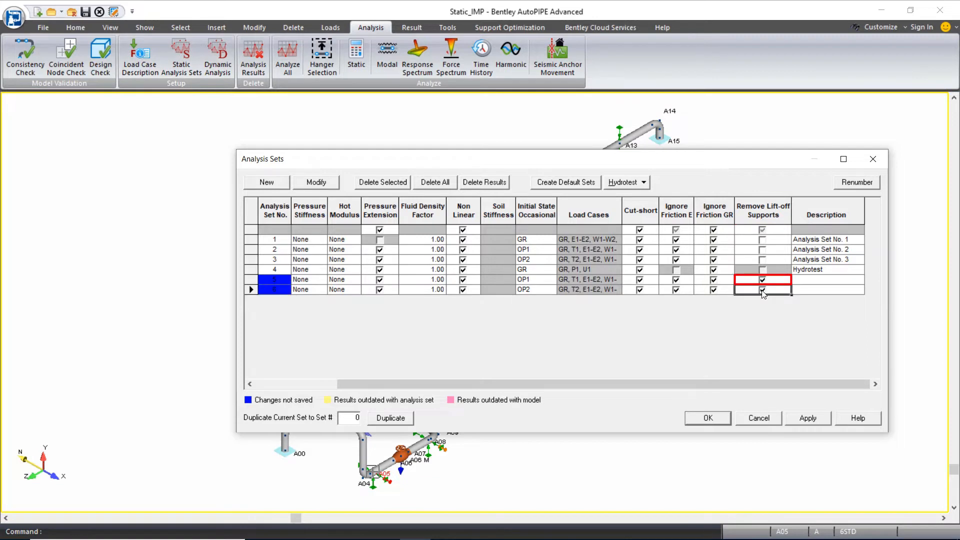
left_click(762, 280)
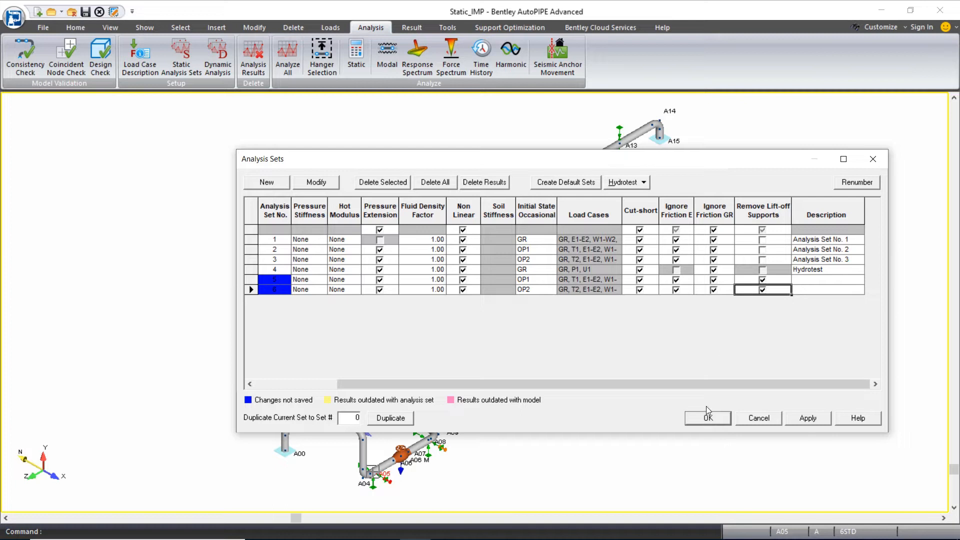
left_click(707, 418)
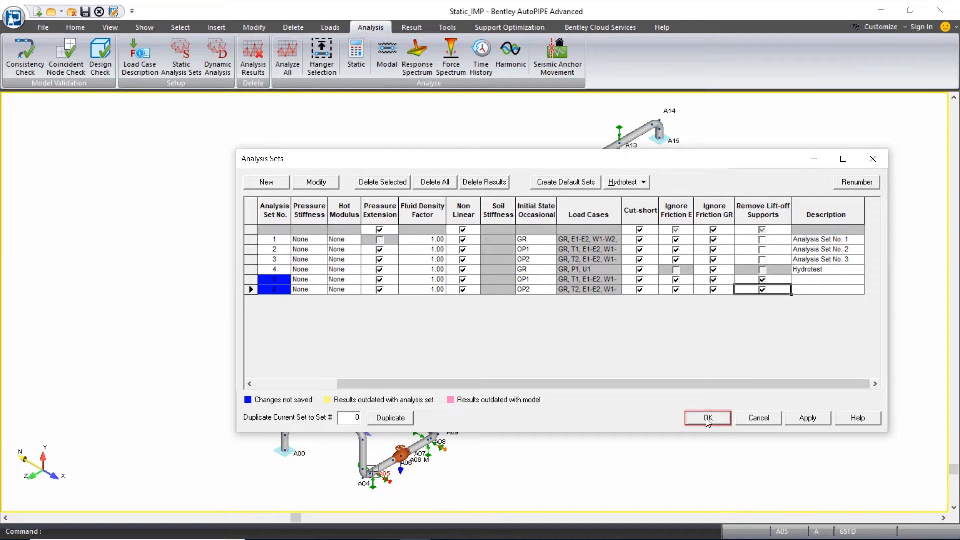
left_click(707, 418)
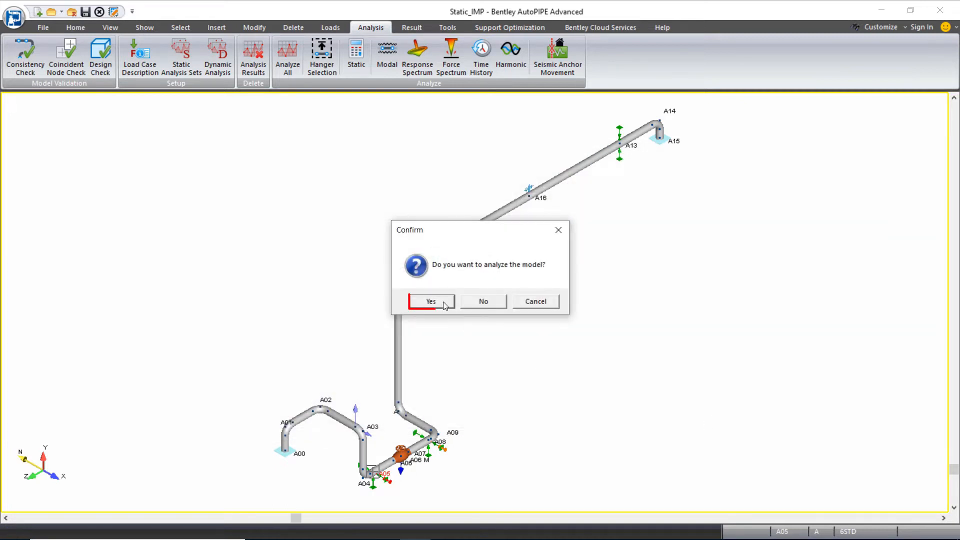
- Run Analyze All with analysis warnings suppressed, then accept reviewing the warning messages
left_click(430, 300)
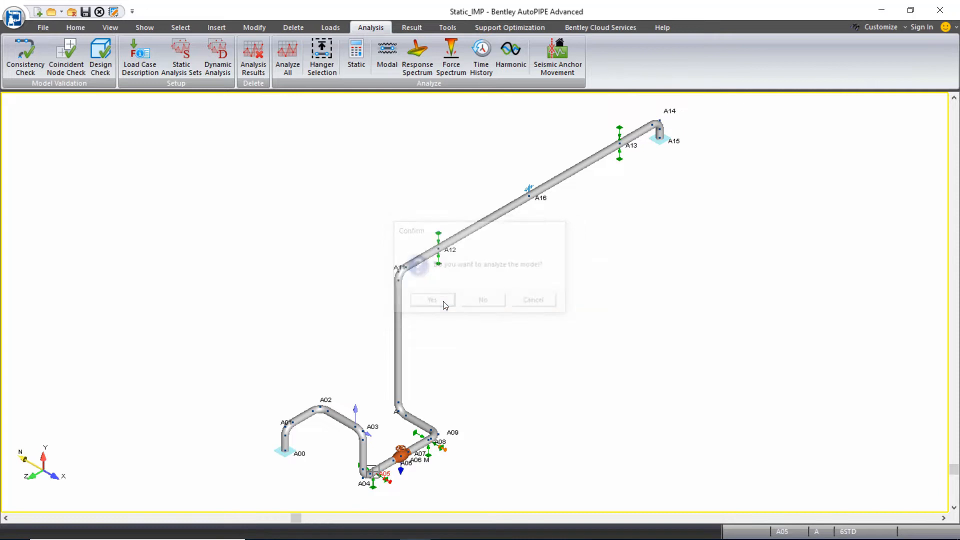
left_click(432, 300)
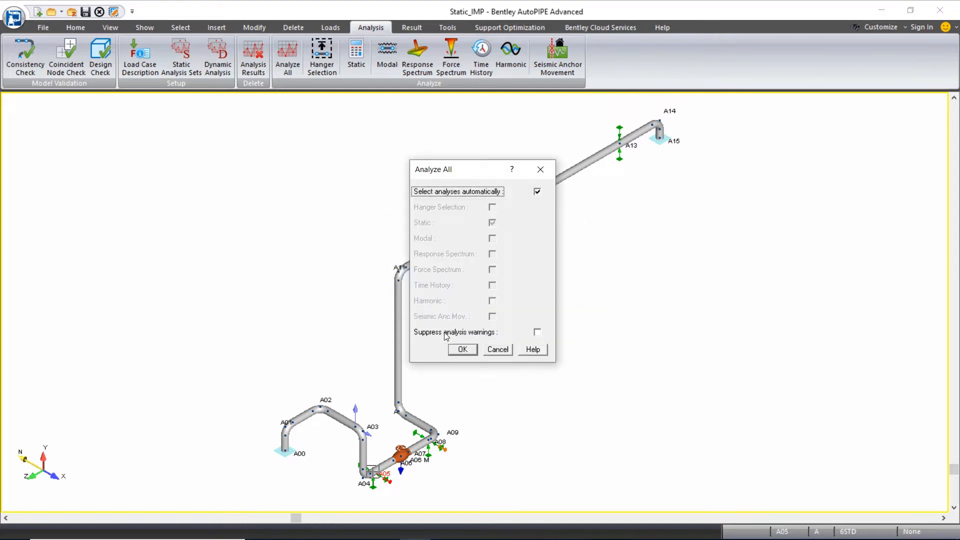
left_click(537, 331)
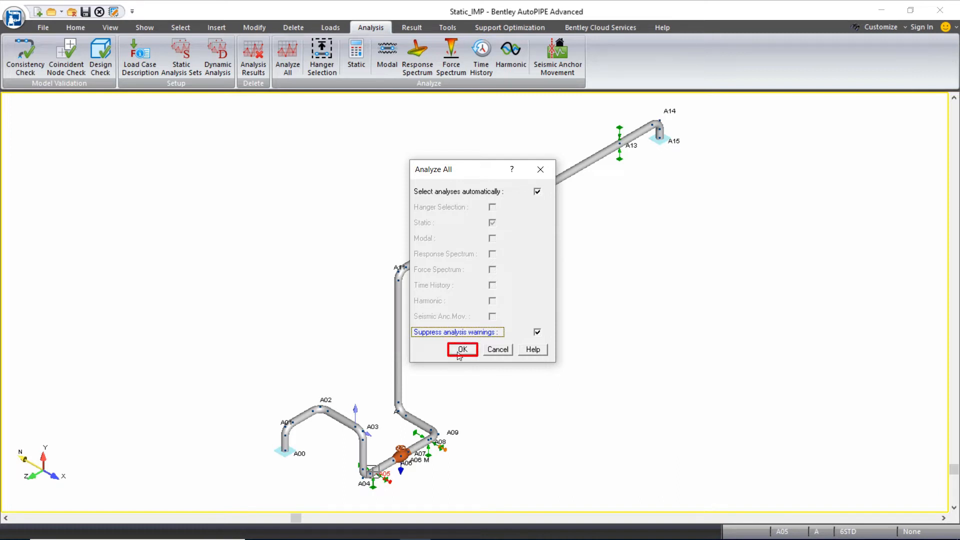
left_click(461, 349)
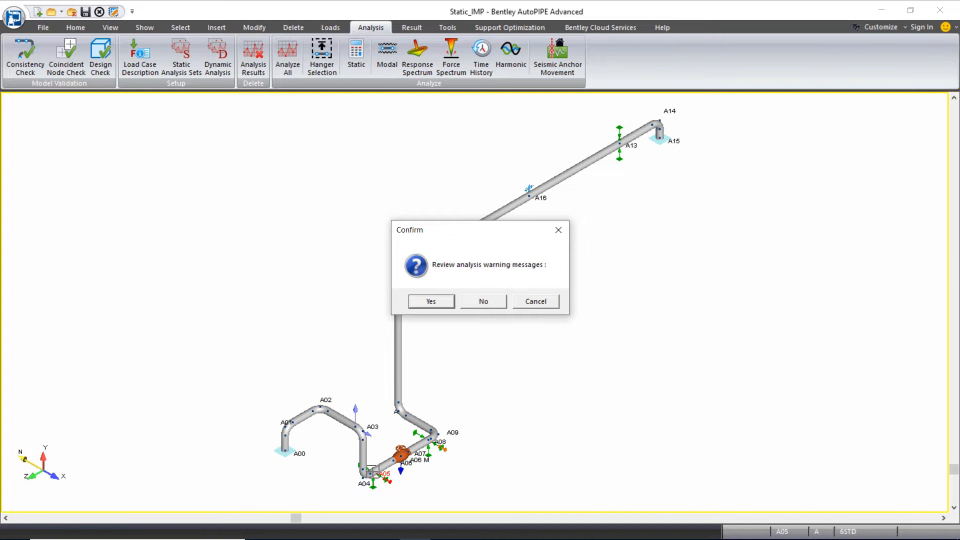
mouse_move(431, 301)
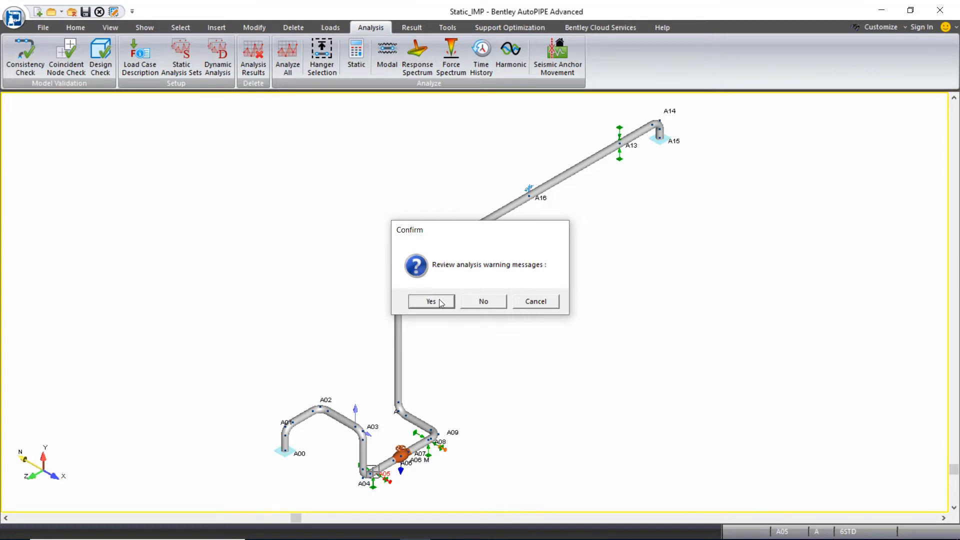
left_click(430, 301)
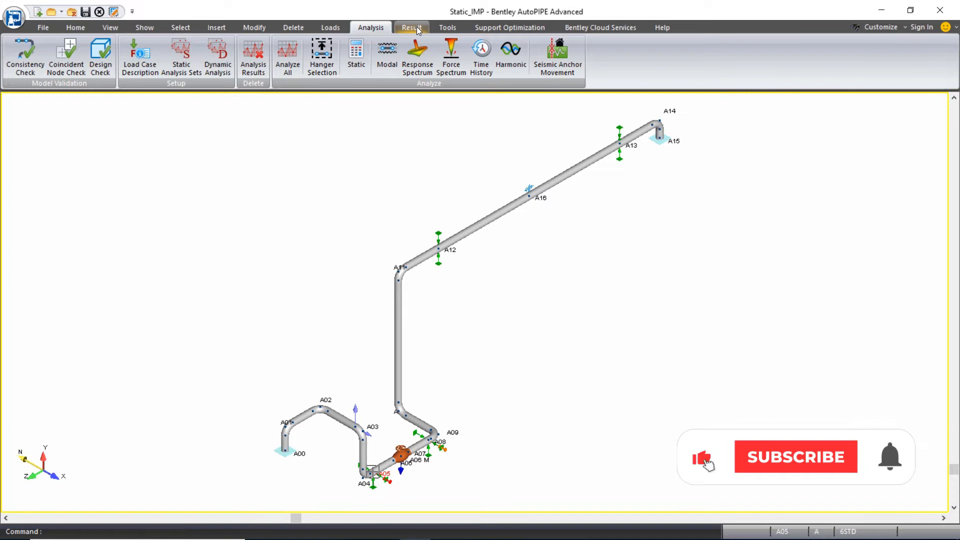
- Open Combinations from the Result ribbon and scroll through the analyzed load cases
left_click(411, 27)
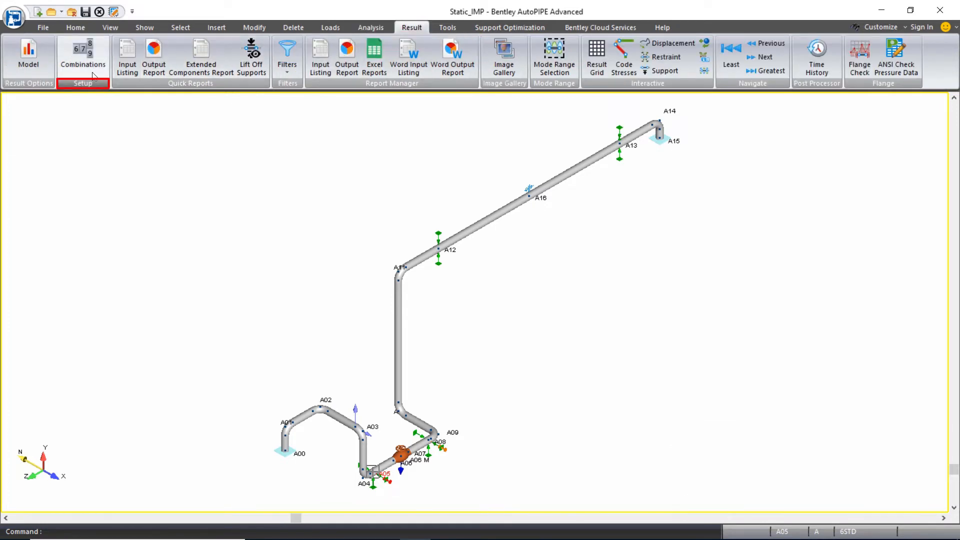
left_click(83, 55)
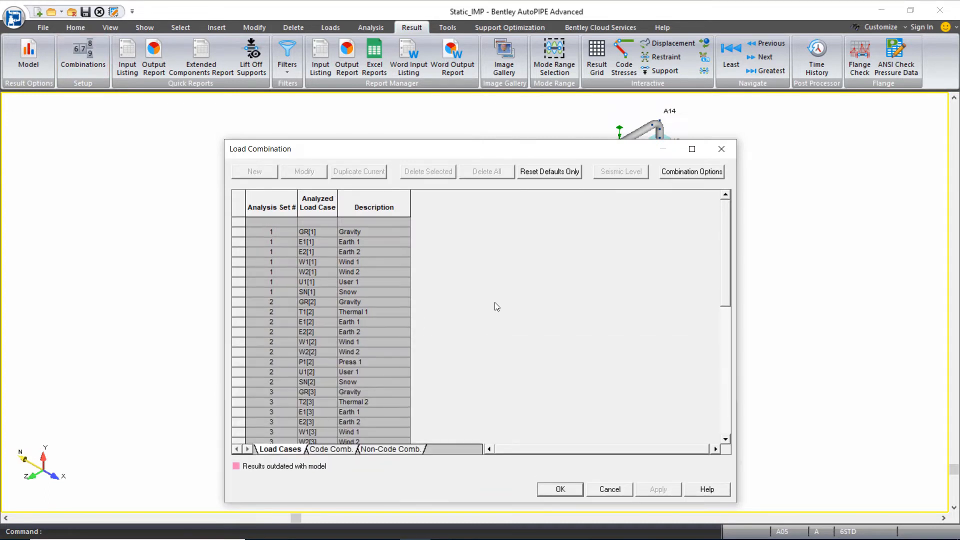
scroll("down", 3)
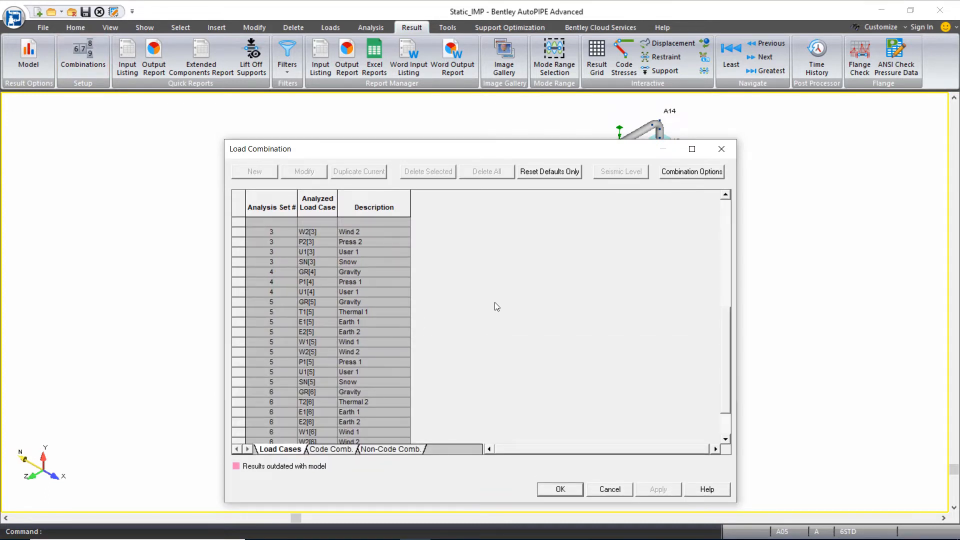
scroll("up", 3)
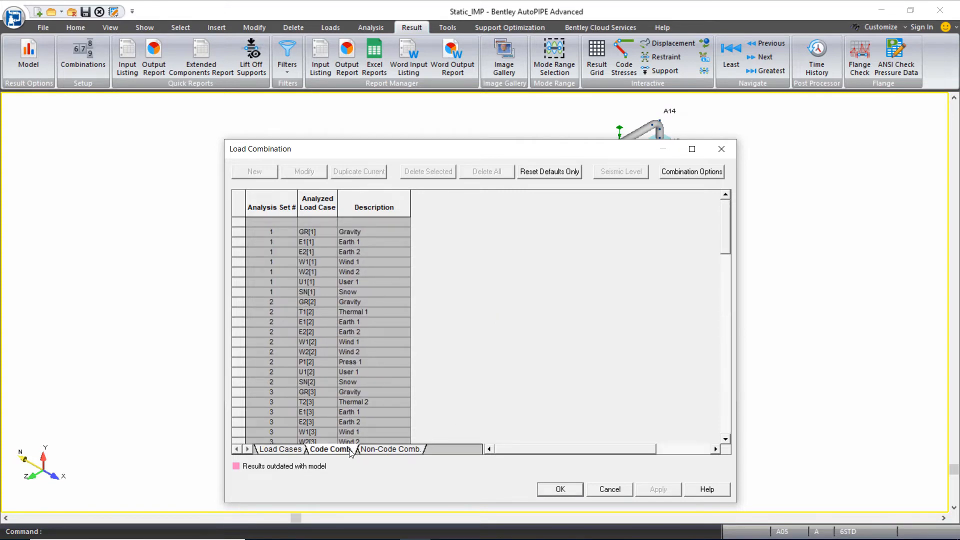
- On the Code Comb. tab, delete Sus.(P1)+U1{2}, then select Sus.(P2)+U1{6}
left_click(330, 449)
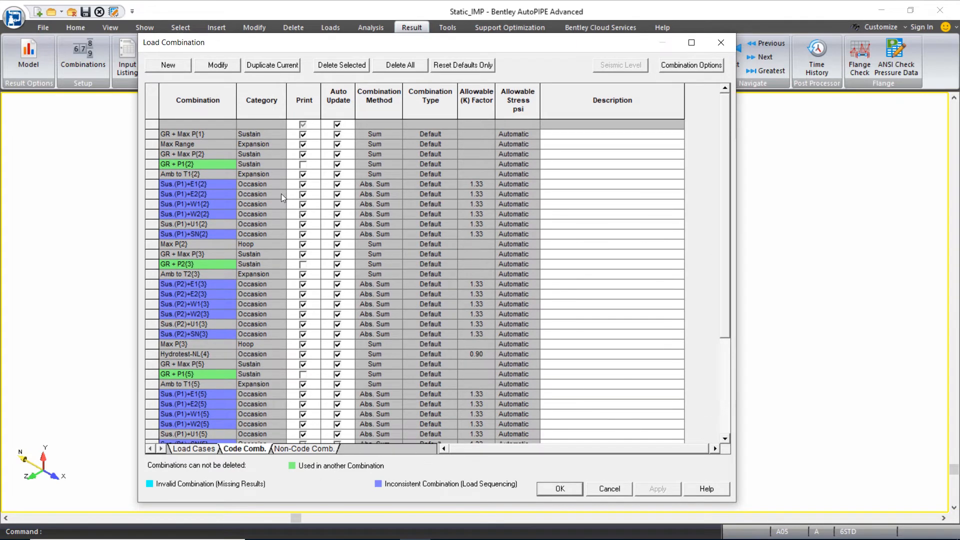
mouse_move(298, 210)
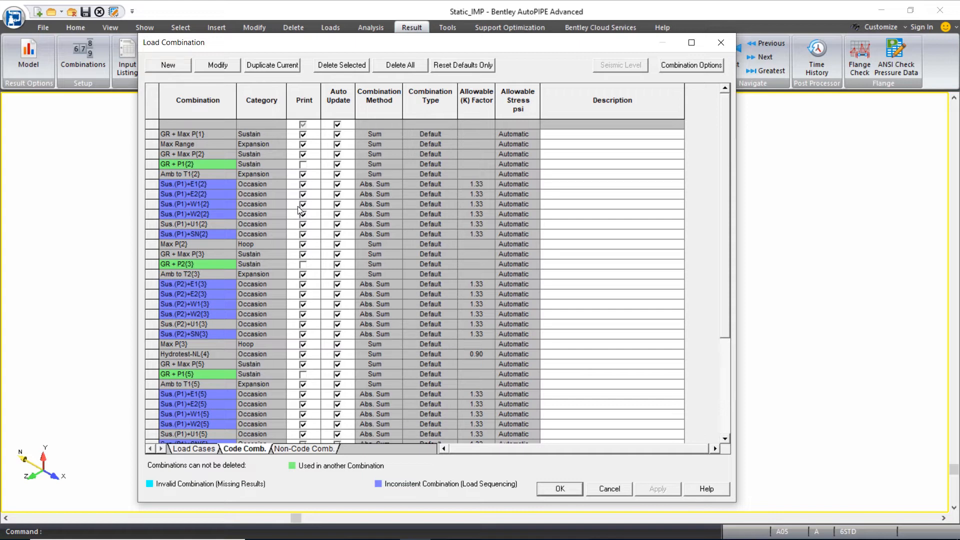
left_click(187, 223)
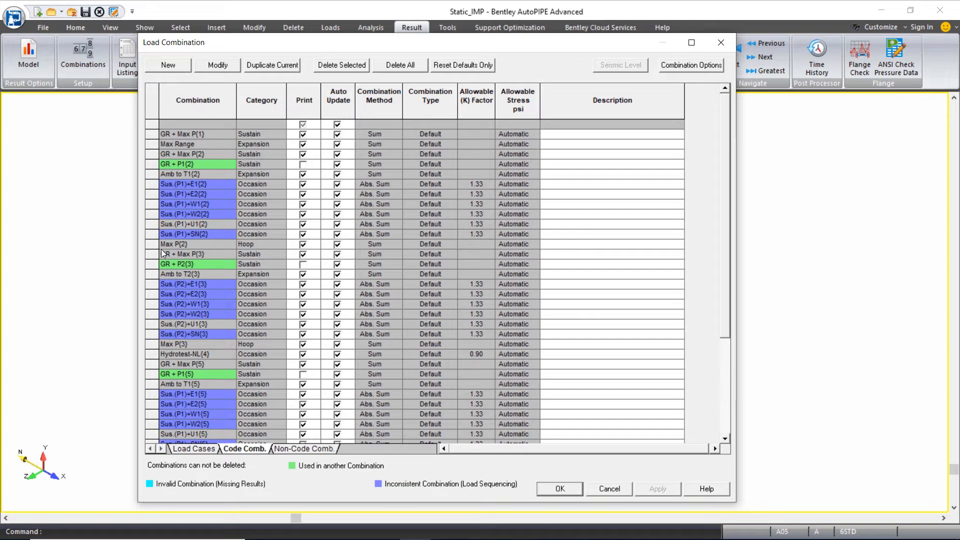
left_click(184, 224)
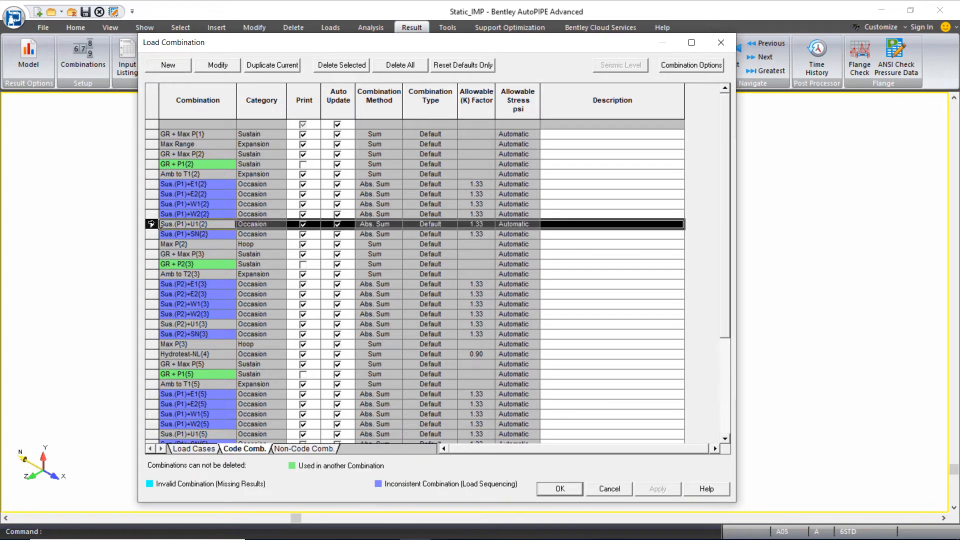
left_click(341, 65)
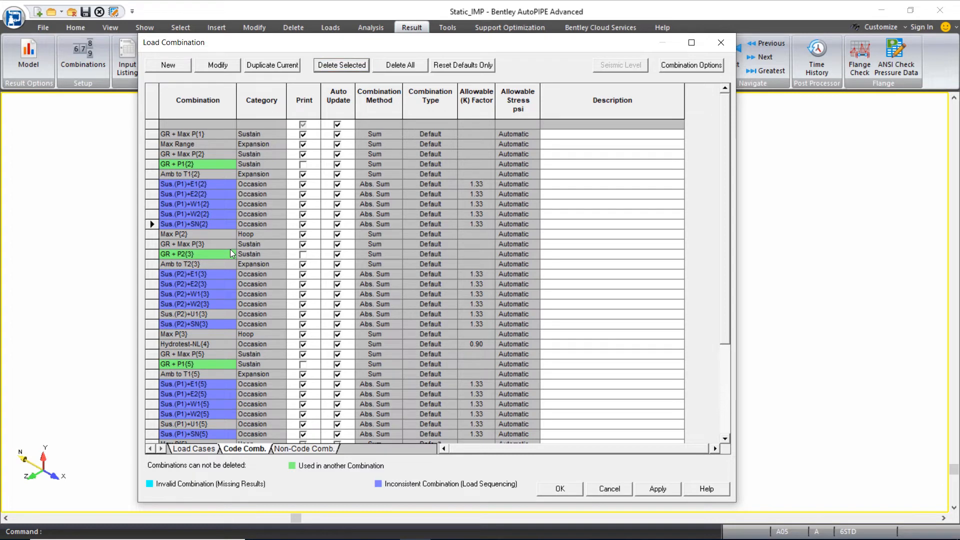
left_click(183, 313)
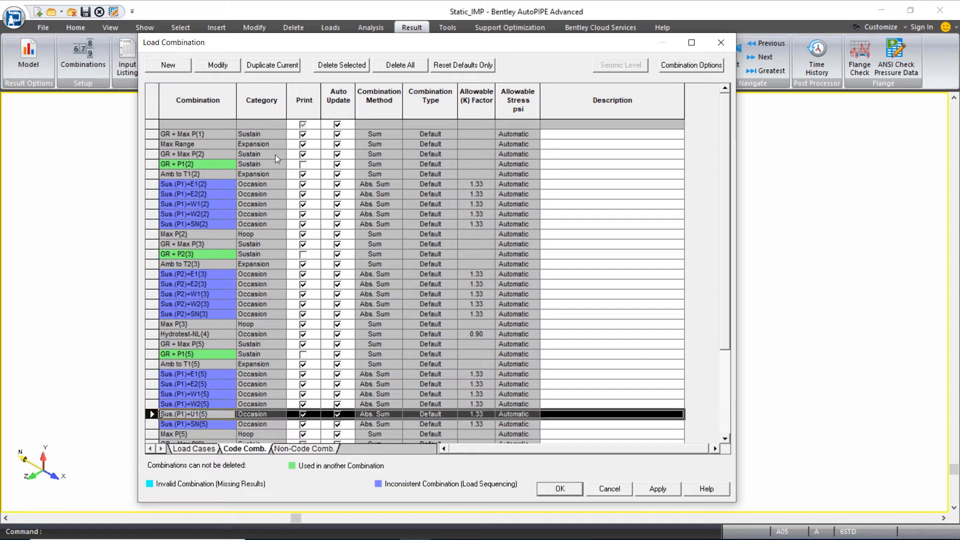
scroll("down", 3)
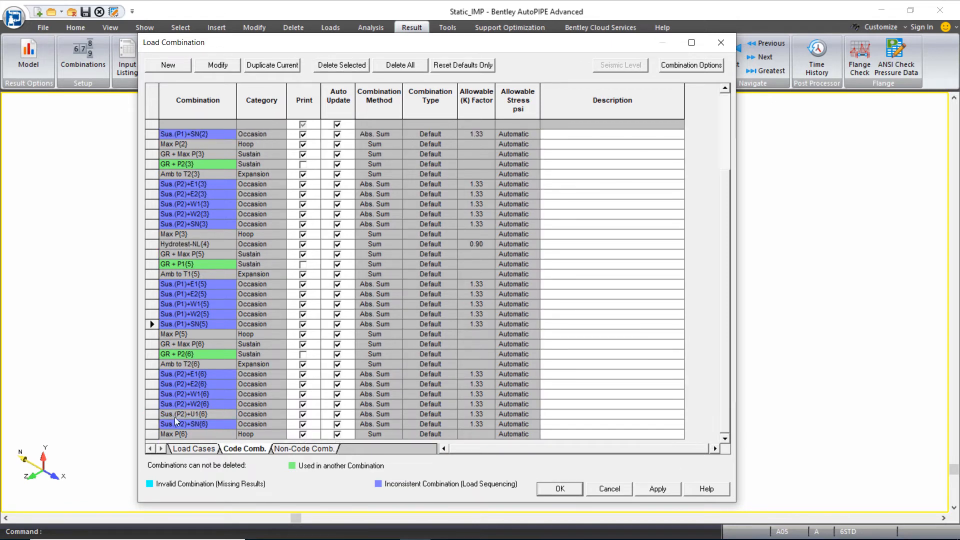
left_click(183, 414)
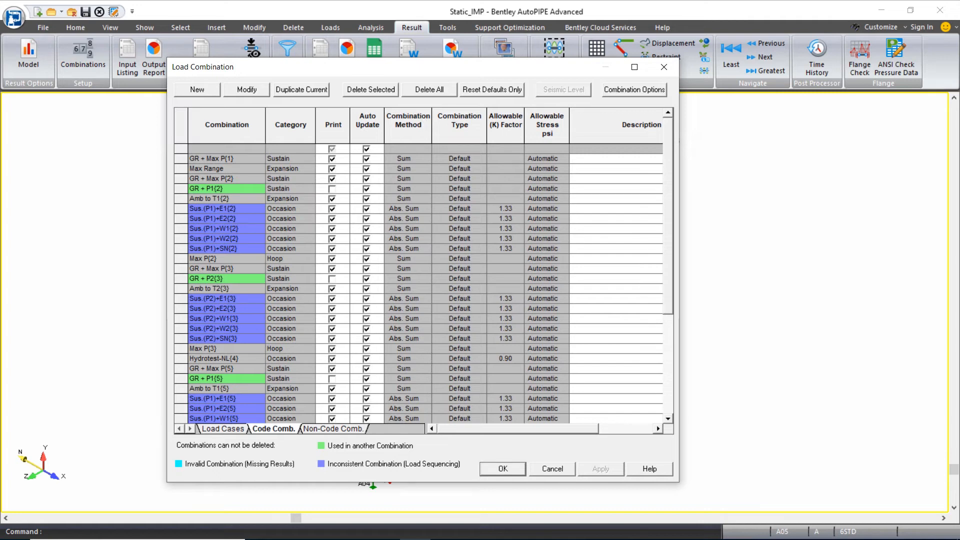
- Browse non-code combinations GU1{1} and GT1P1U1{2}, then accept and close the Load Combination dialog
left_click(334, 428)
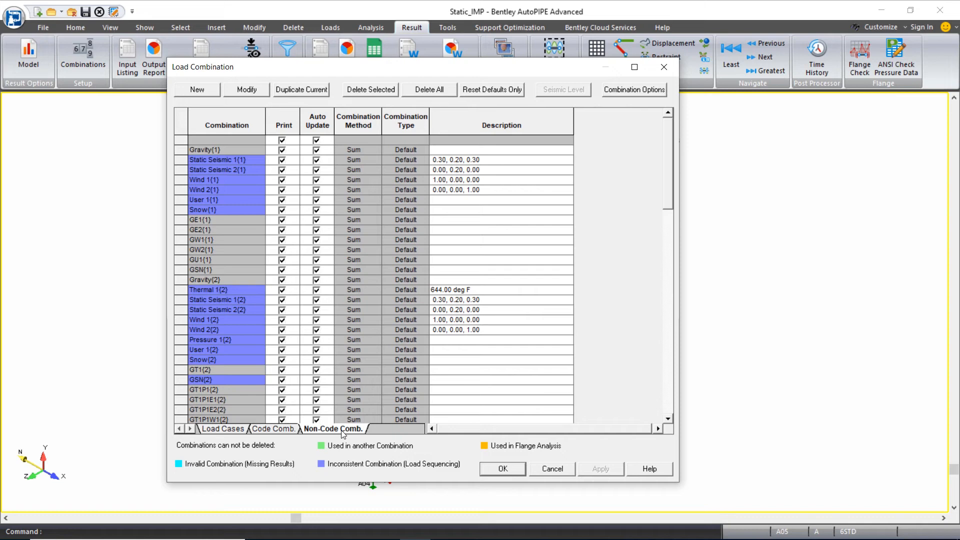
mouse_move(292, 399)
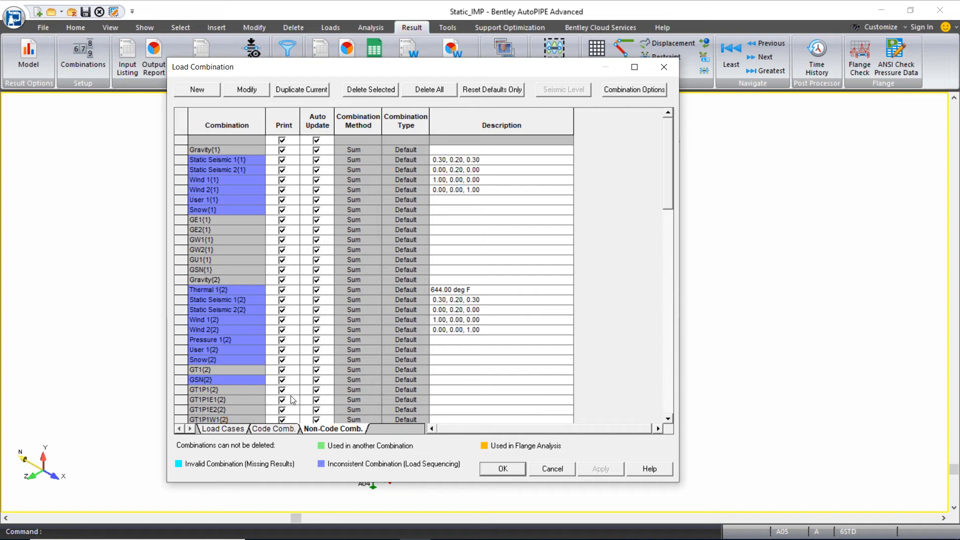
mouse_move(304, 360)
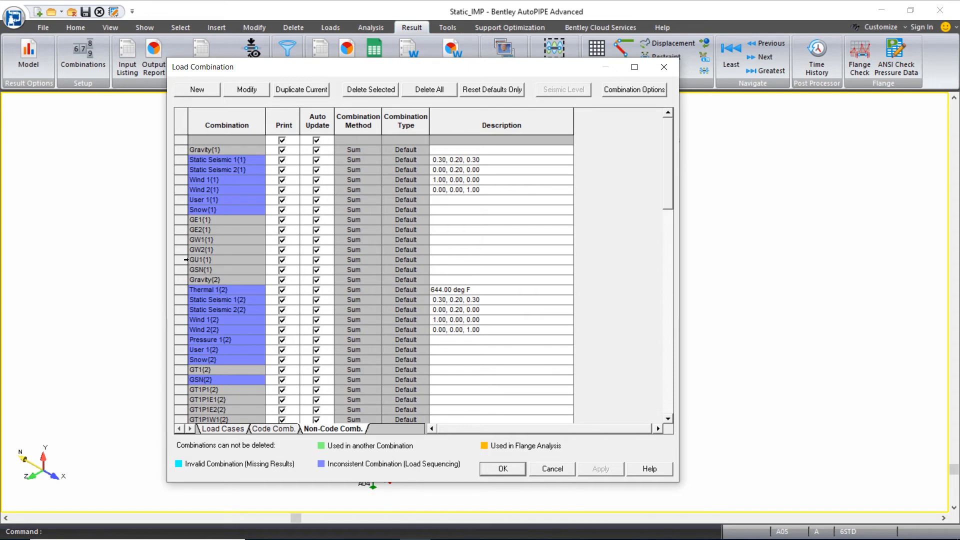
left_click(227, 259)
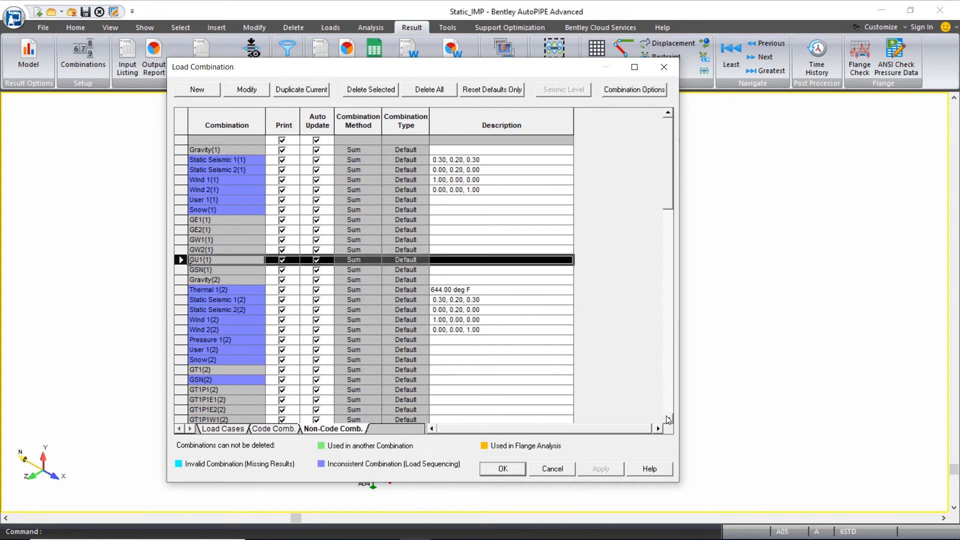
scroll("down", 3)
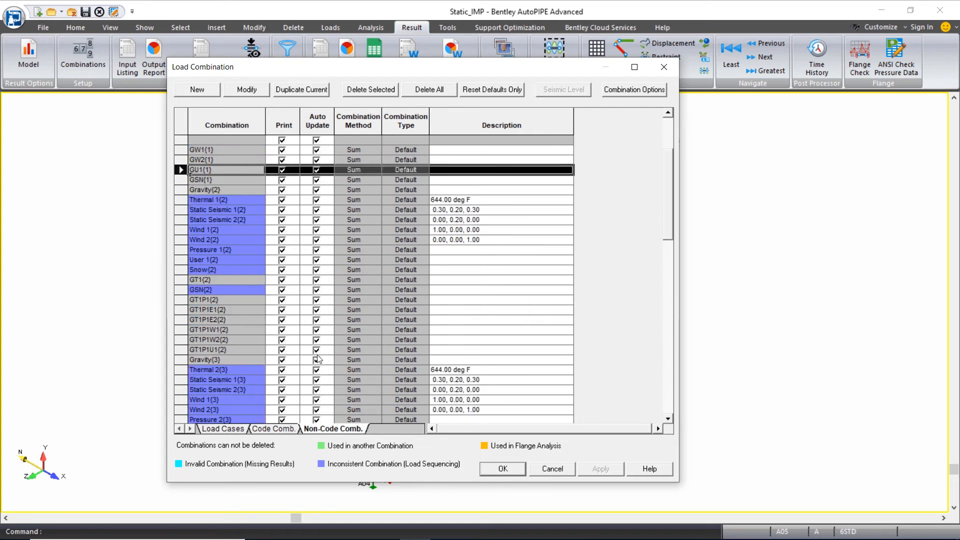
left_click(208, 350)
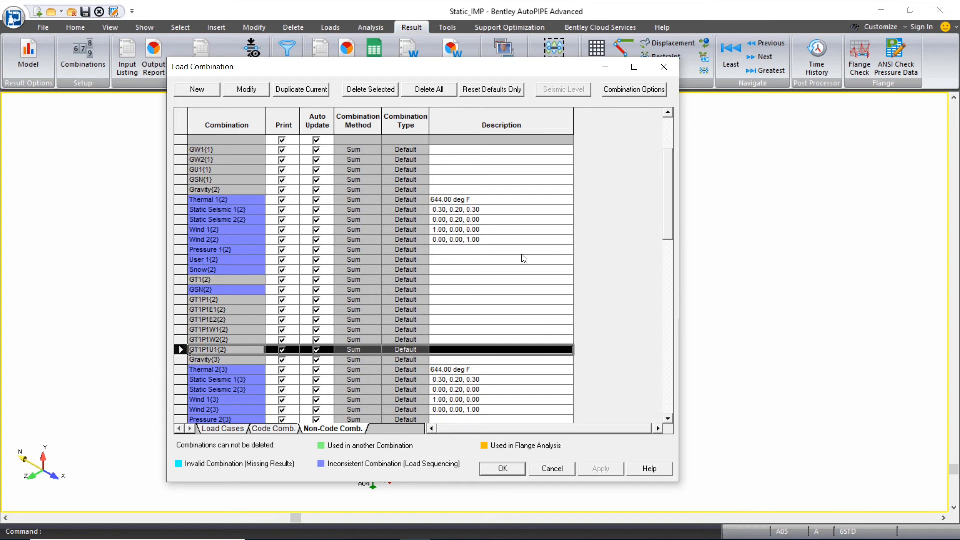
mouse_move(670, 213)
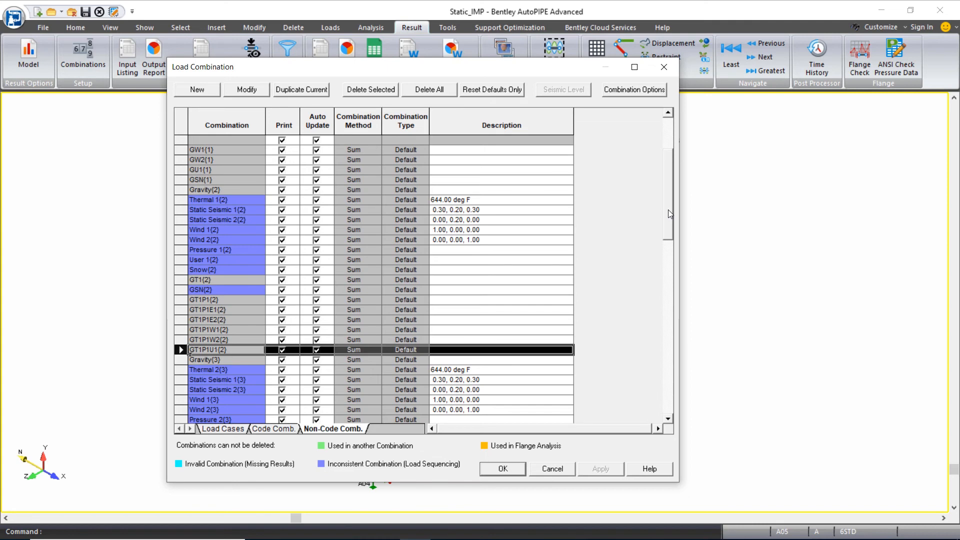
mouse_move(398, 280)
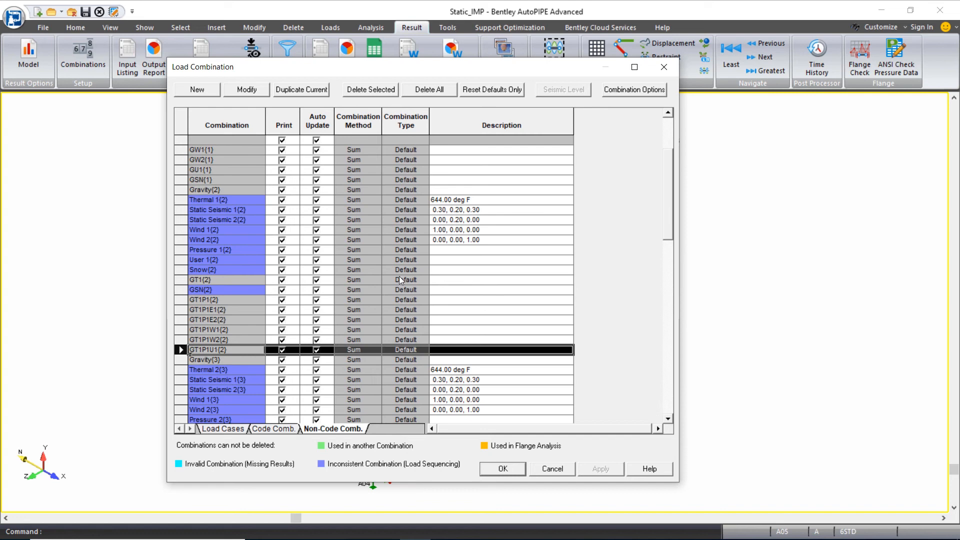
scroll("down", 3)
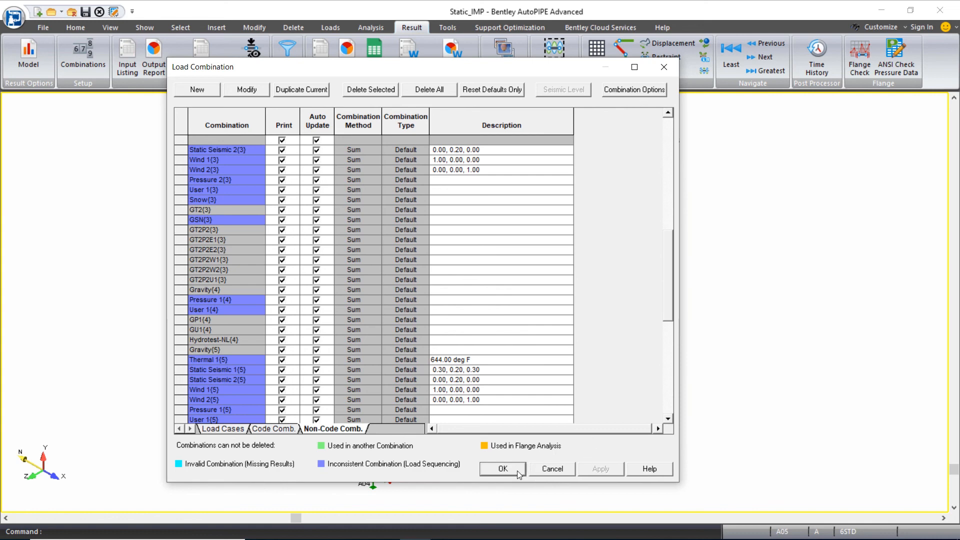
left_click(502, 468)
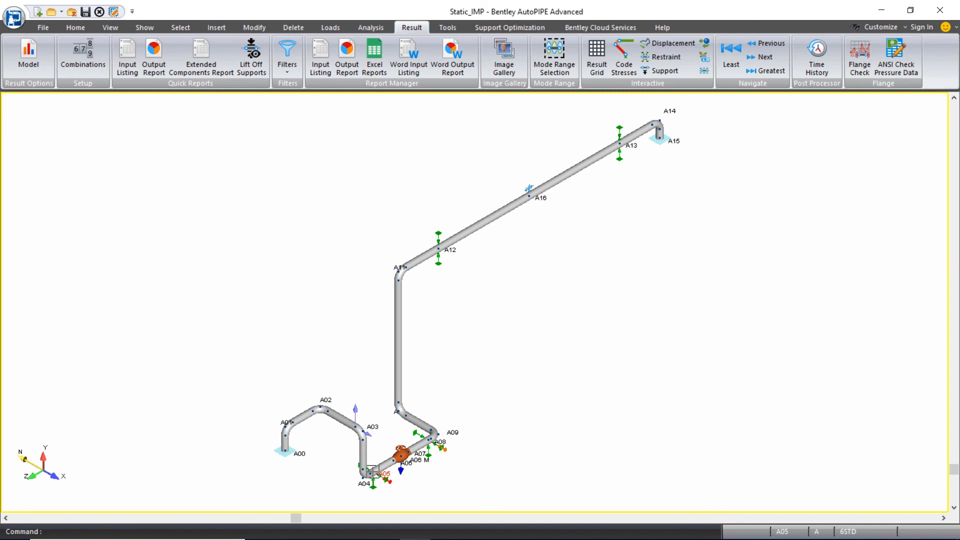